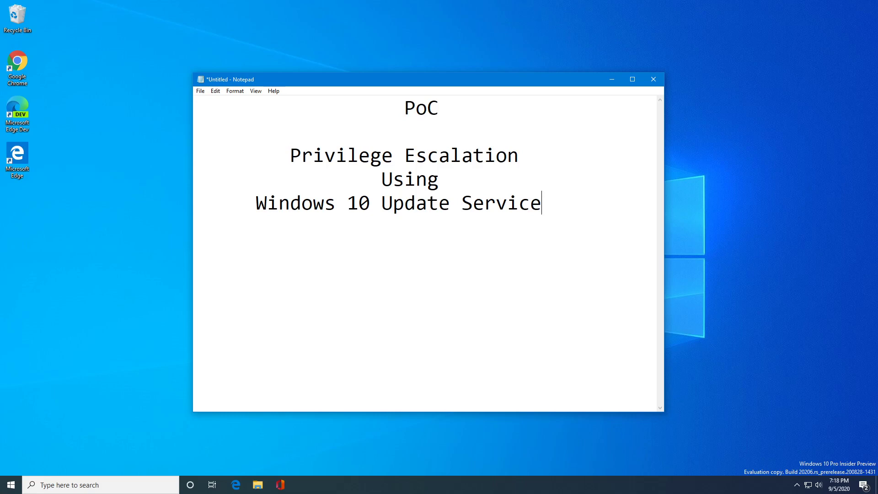
# Step: Close the Notepad note about Windows 10 Update Service privilege escalation
pyautogui.click(653, 80)
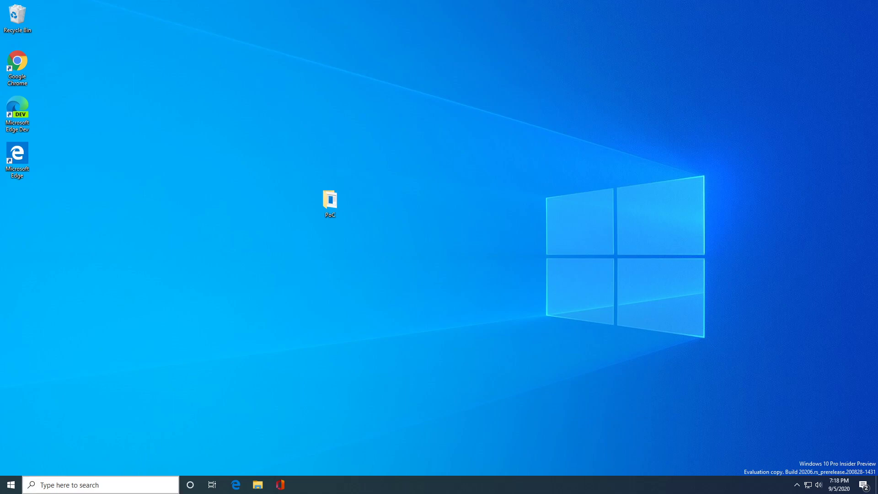
# Step: Run winver to check the Windows build (20206) and glance at the calendar
pyautogui.write('winver')
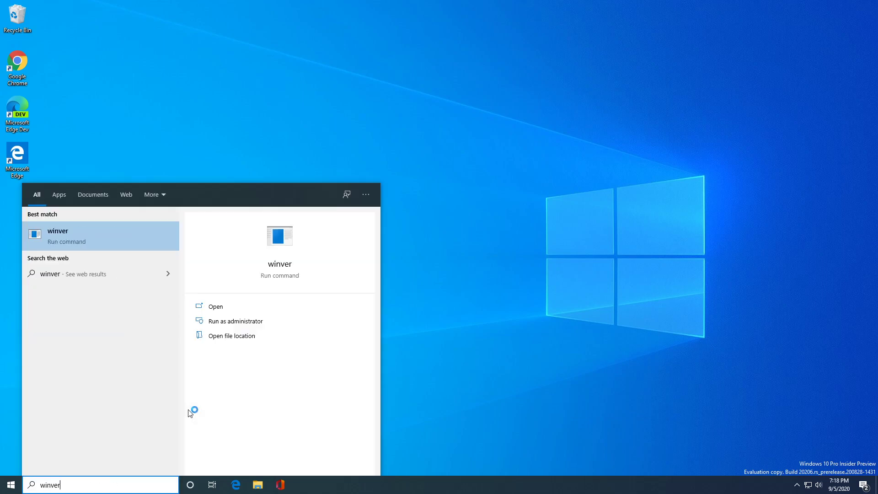
pyautogui.press('enter')
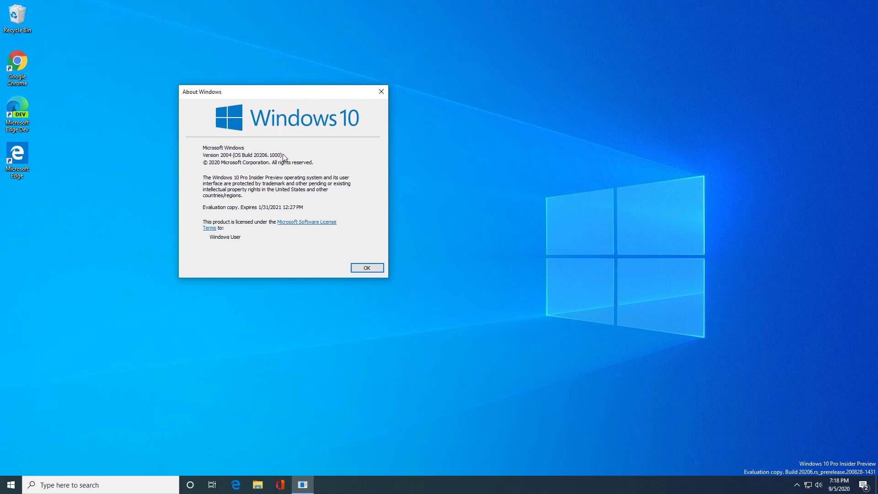
pyautogui.moveTo(292, 156)
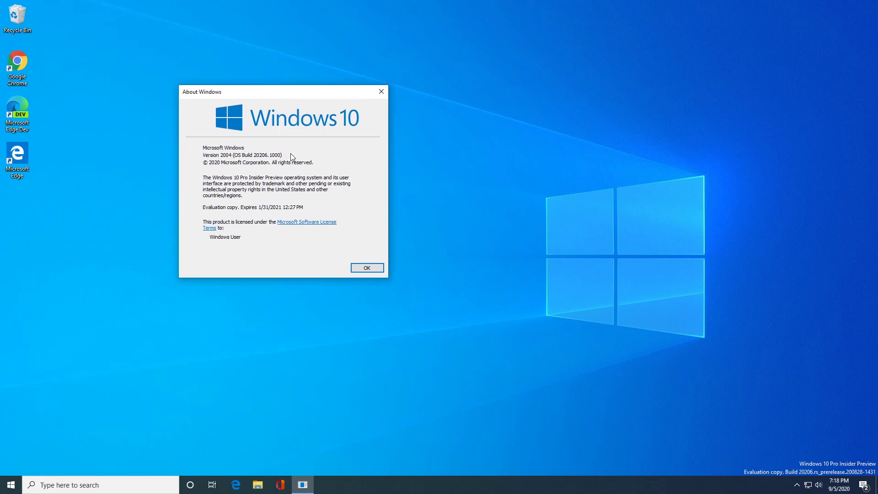
pyautogui.moveTo(524, 236)
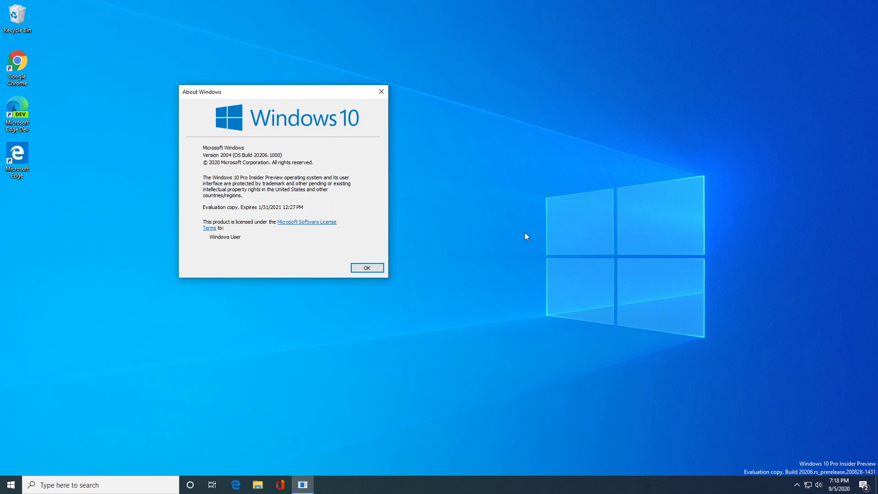
pyautogui.click(839, 484)
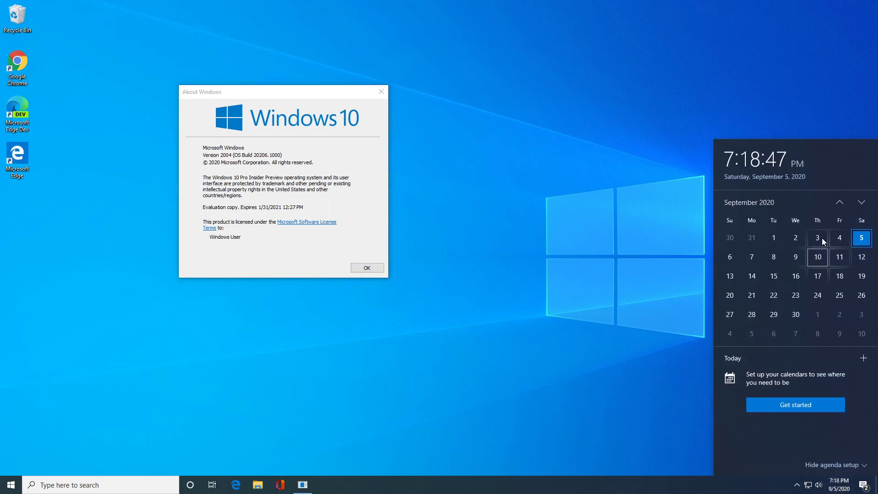
pyautogui.moveTo(389, 119)
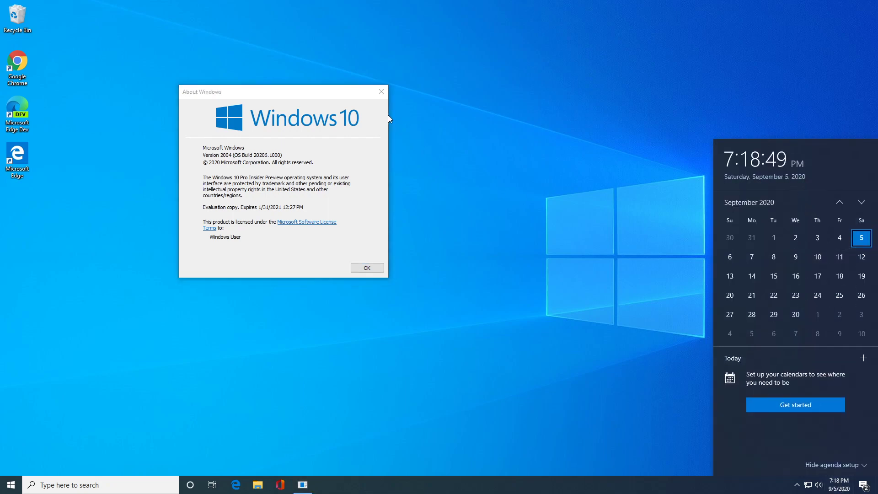
# Step: Dismiss the About dialog and open the PoC folder on the desktop
pyautogui.click(366, 267)
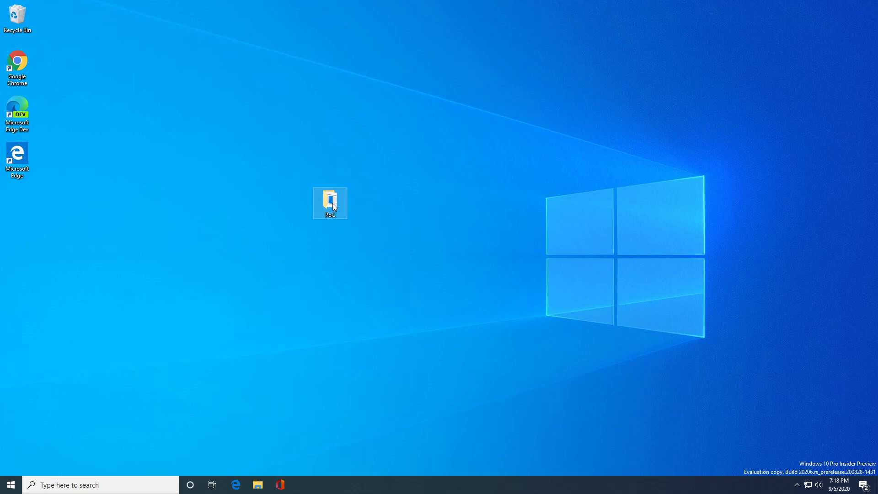
pyautogui.doubleClick(329, 202)
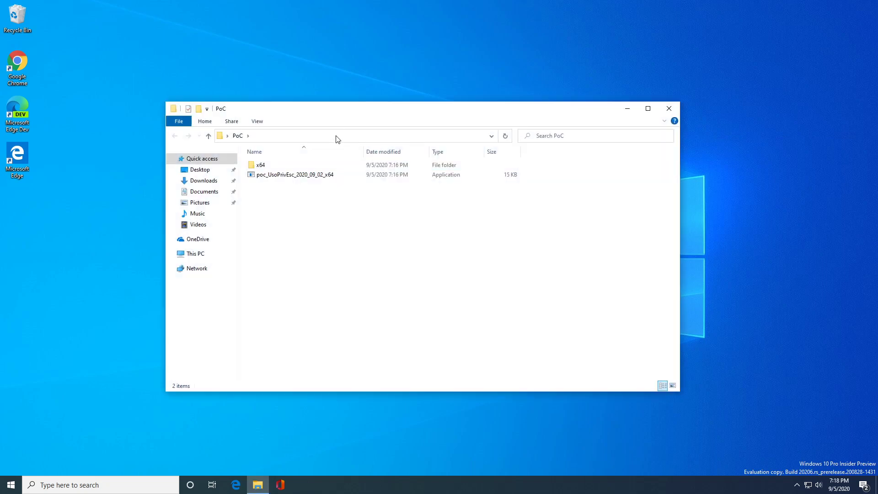
pyautogui.click(359, 136)
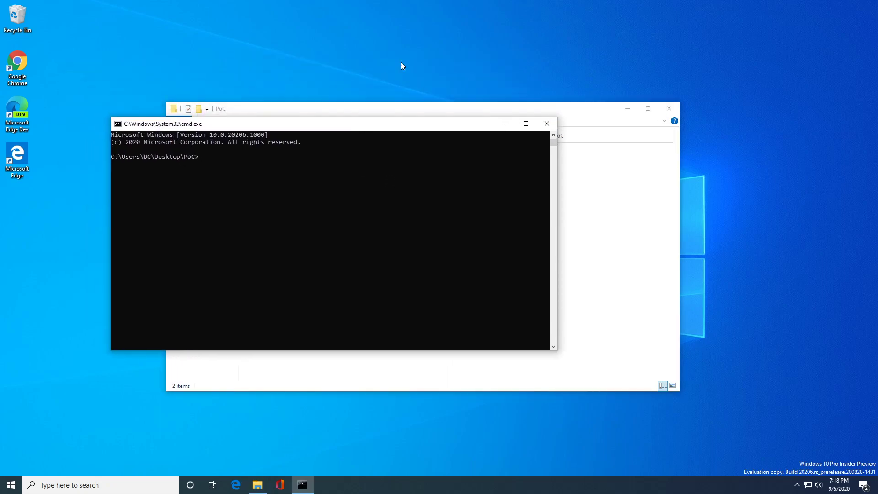
# Step: In the PoC folder console, check the current user with whoami and enter x64
pyautogui.write('whoami')
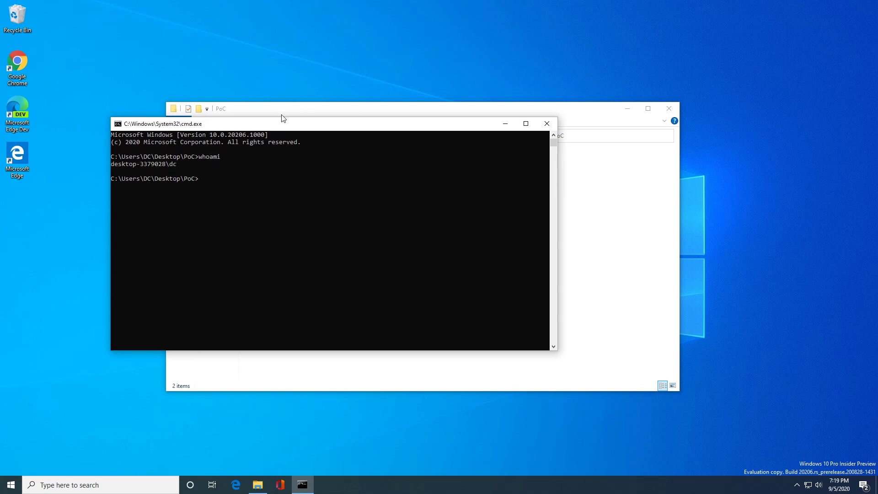
pyautogui.write('x64')
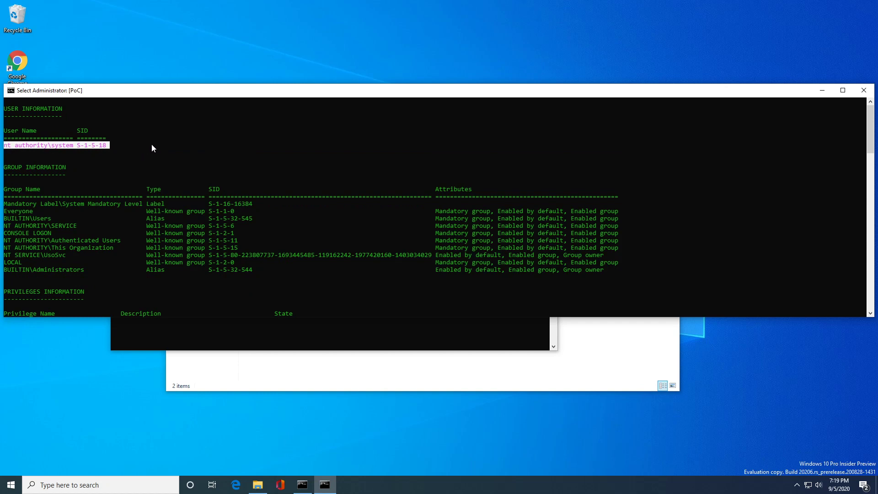
# Step: Scroll the SYSTEM console down to its group memberships and privileges table
pyautogui.scroll(-3)
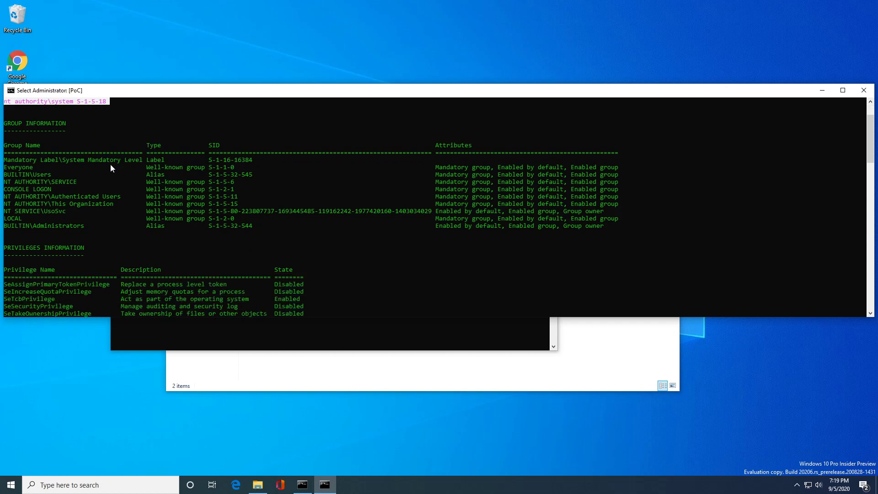
pyautogui.scroll(-3)
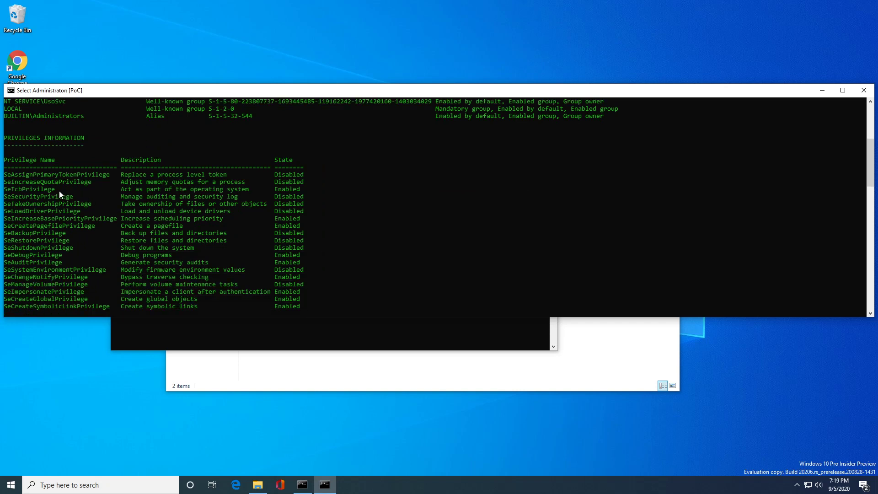